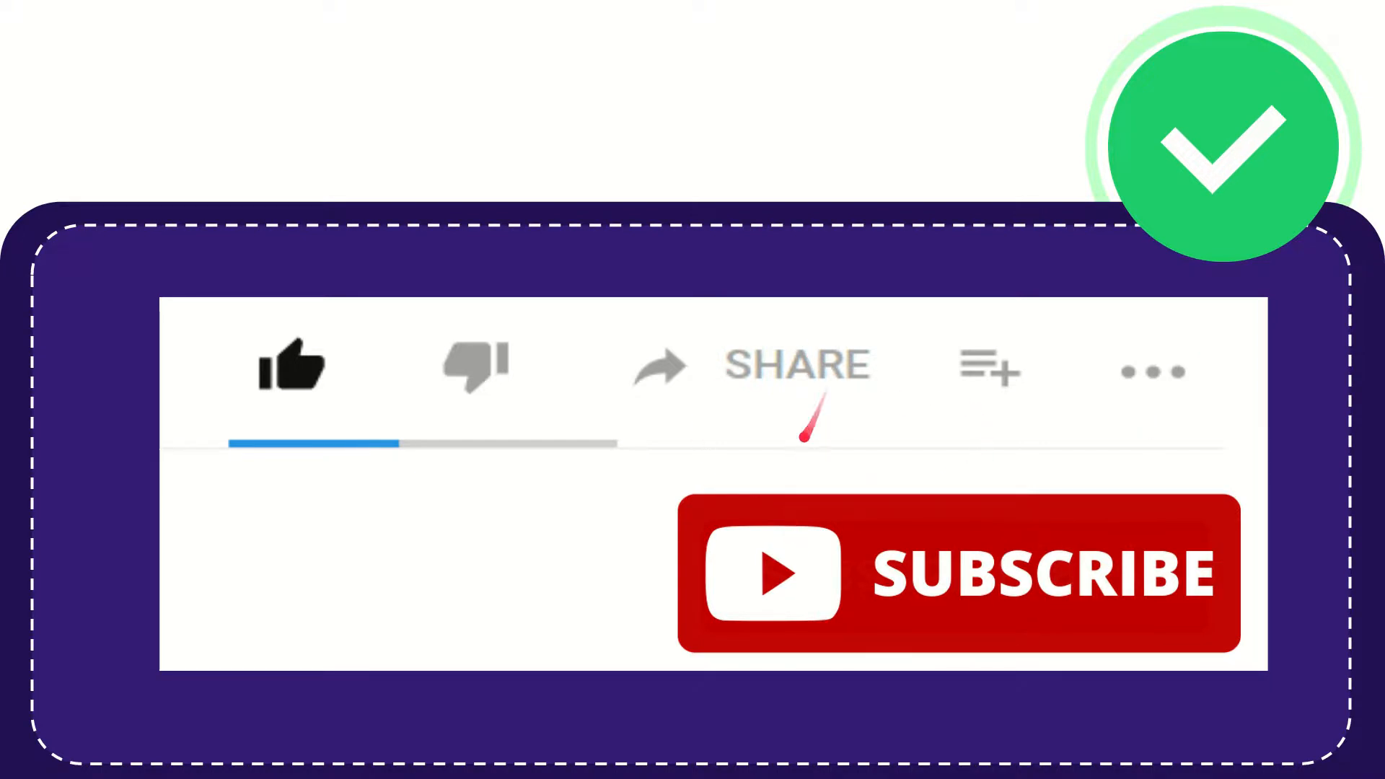
mouse_move(803, 442)
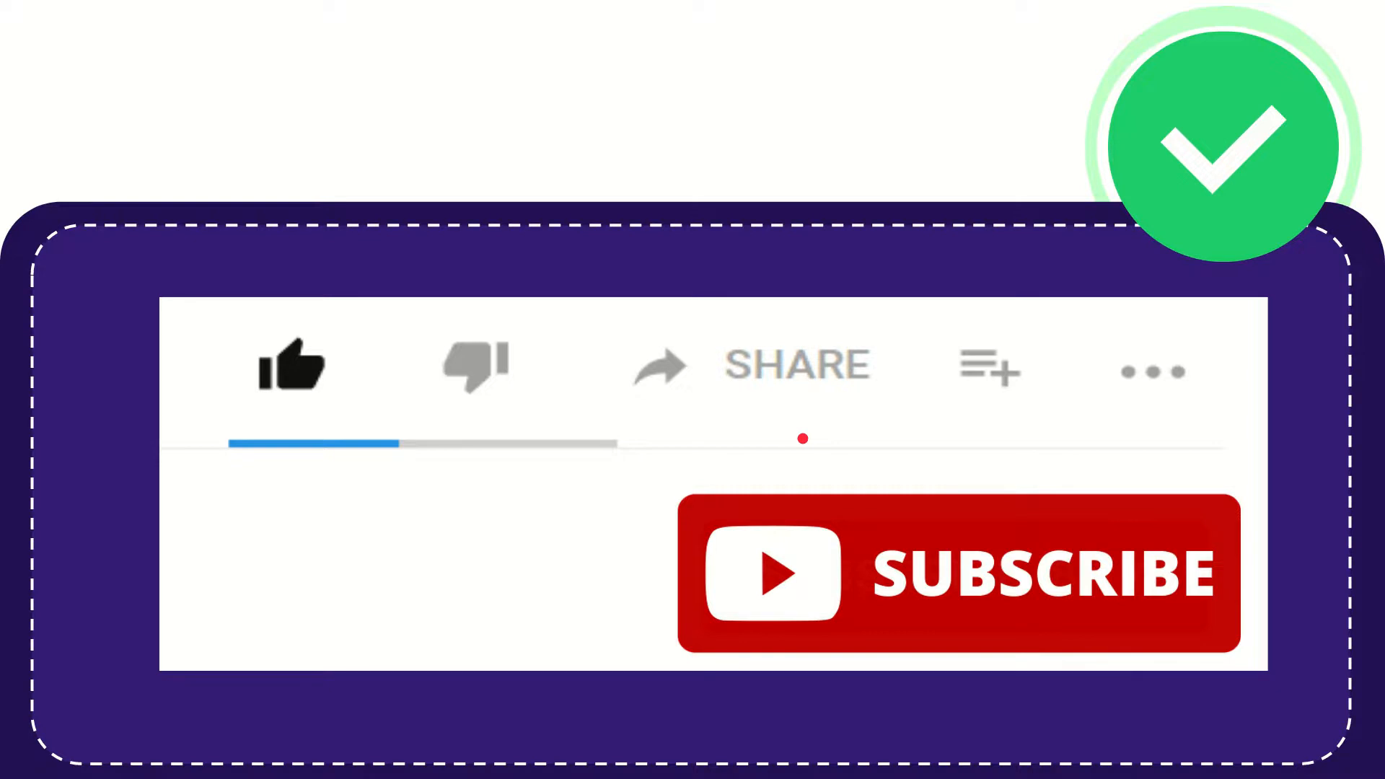